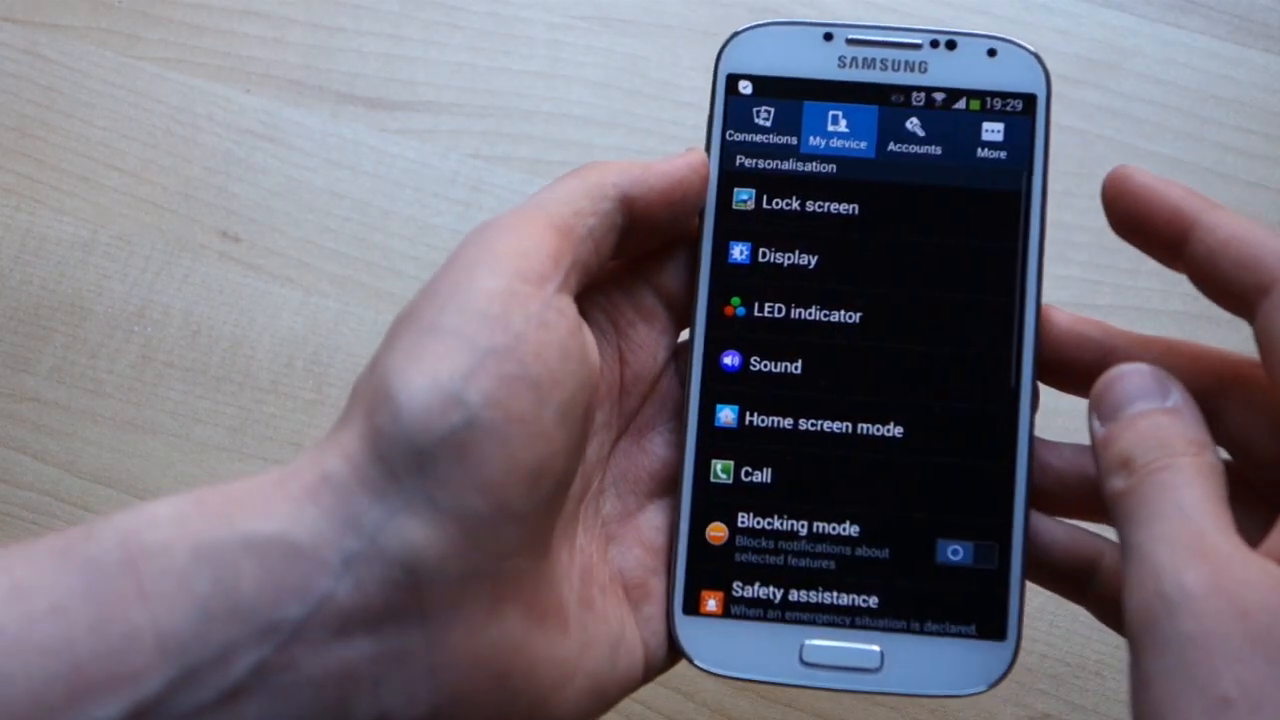
Reach the Favourite apps or Camera chooser via My device > Lock screen > Lock screen widgets.
{"action": "left_click", "coordinate": [810, 206]}
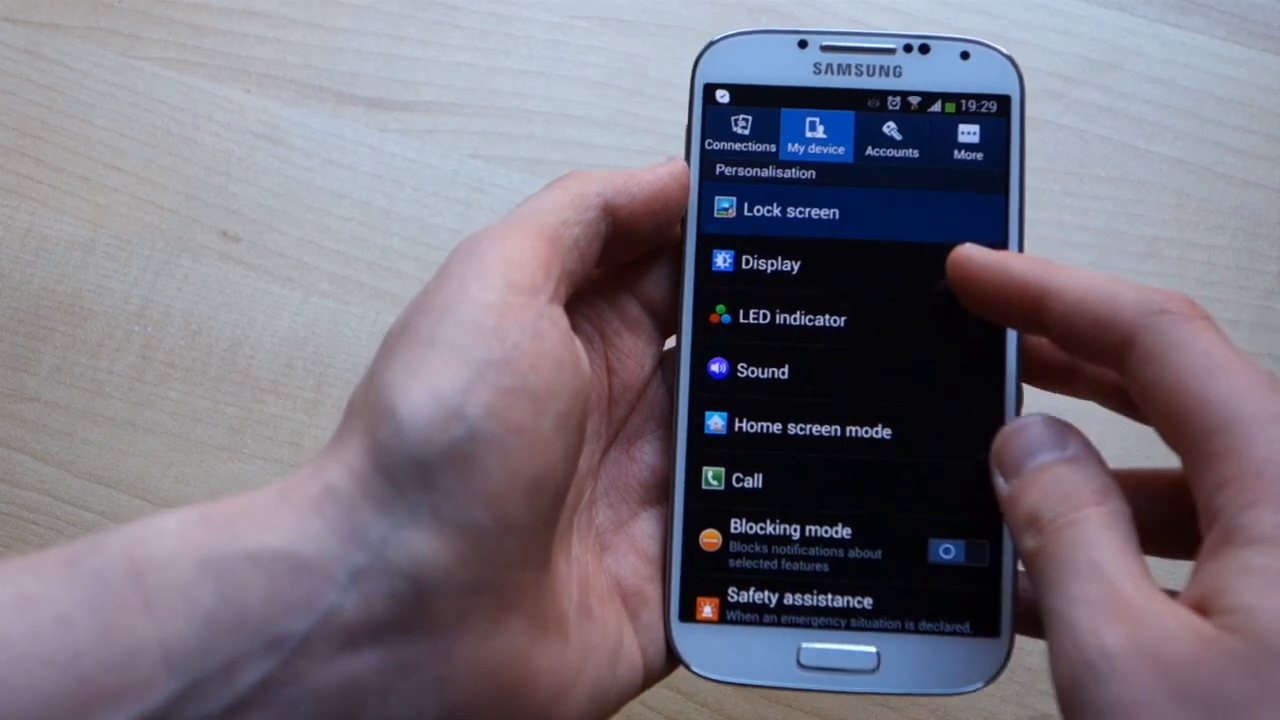
{"action": "left_click", "coordinate": [790, 211]}
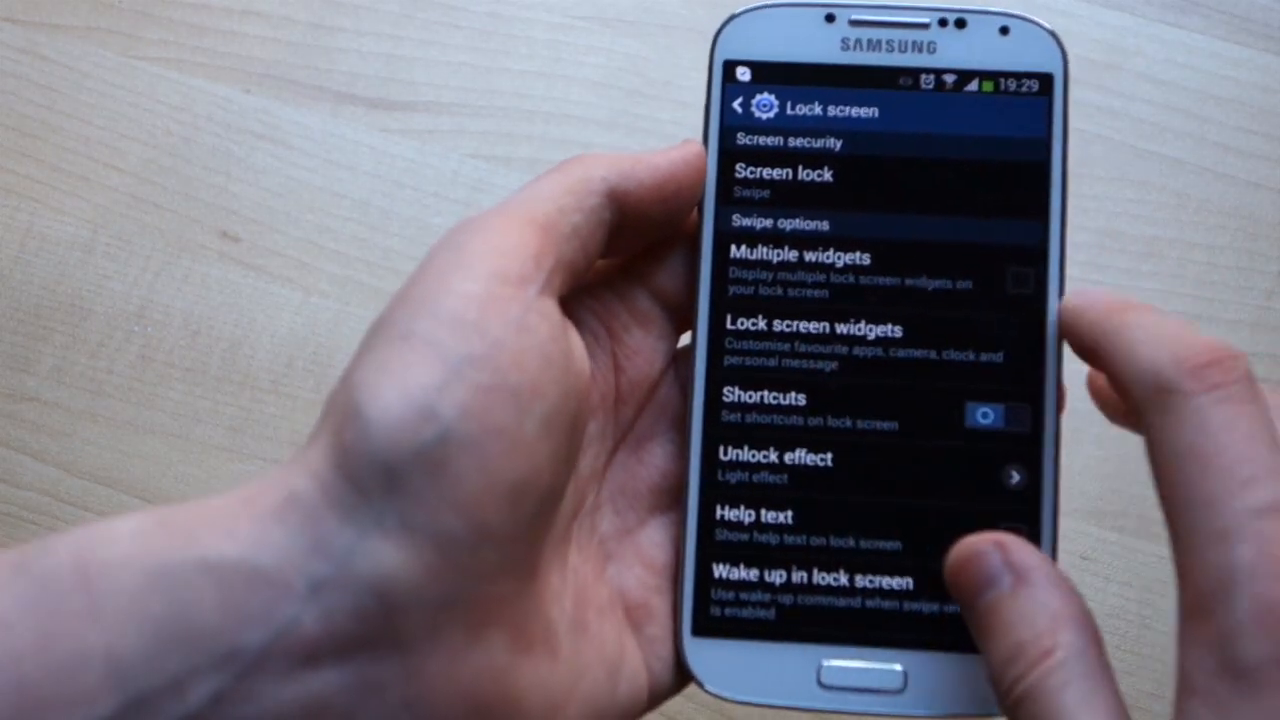
{"action": "left_click", "coordinate": [1019, 280]}
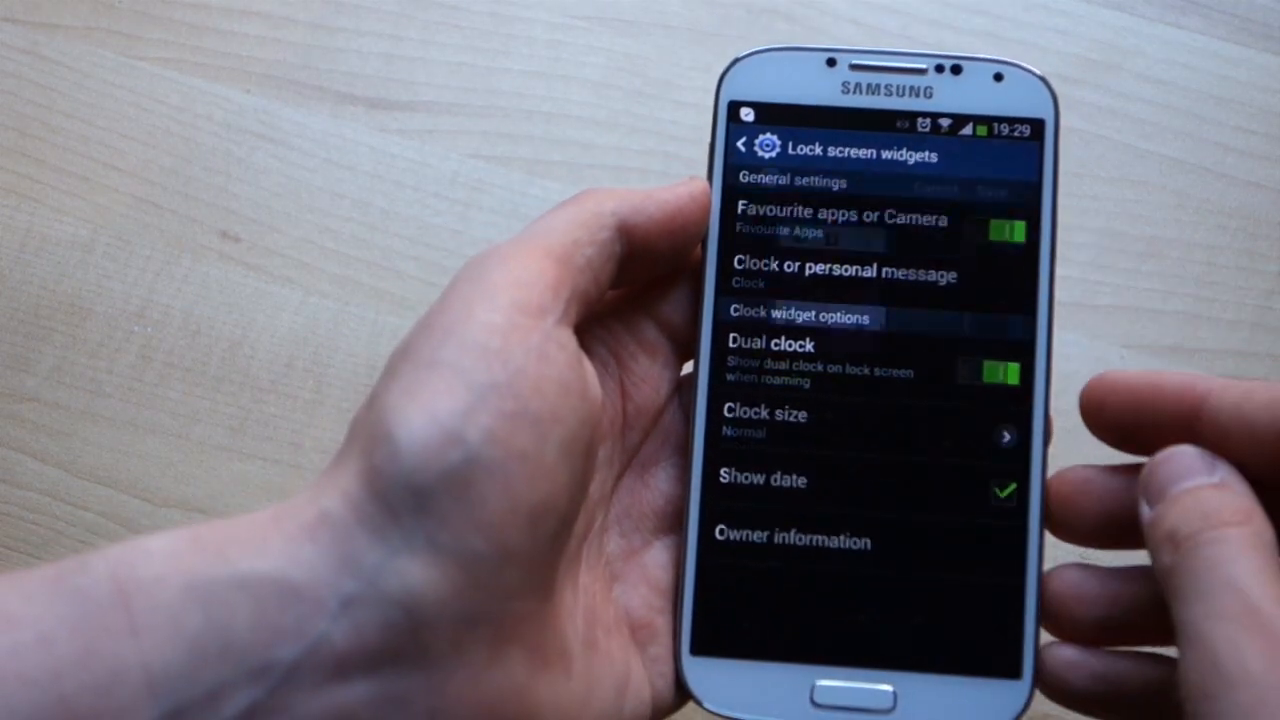
{"action": "left_click", "coordinate": [843, 218]}
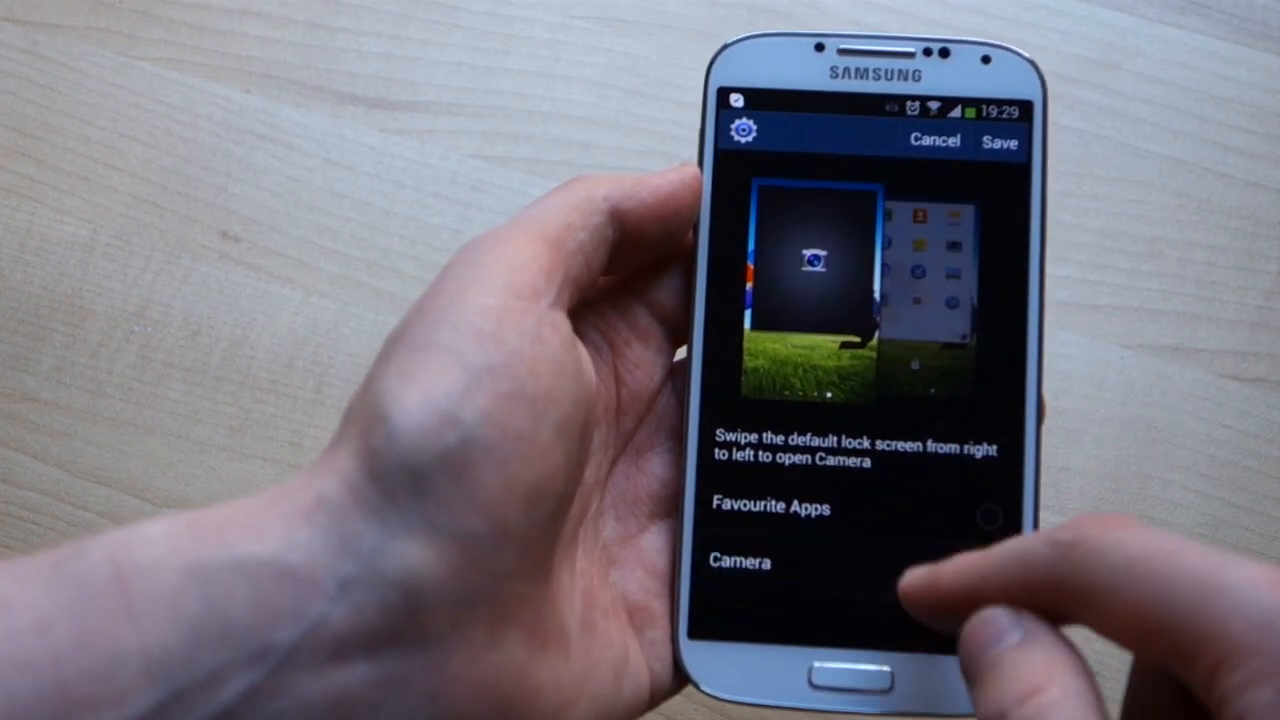
Leave the chooser and tick Multiple widgets in the Lock screen settings.
{"action": "left_click", "coordinate": [737, 556]}
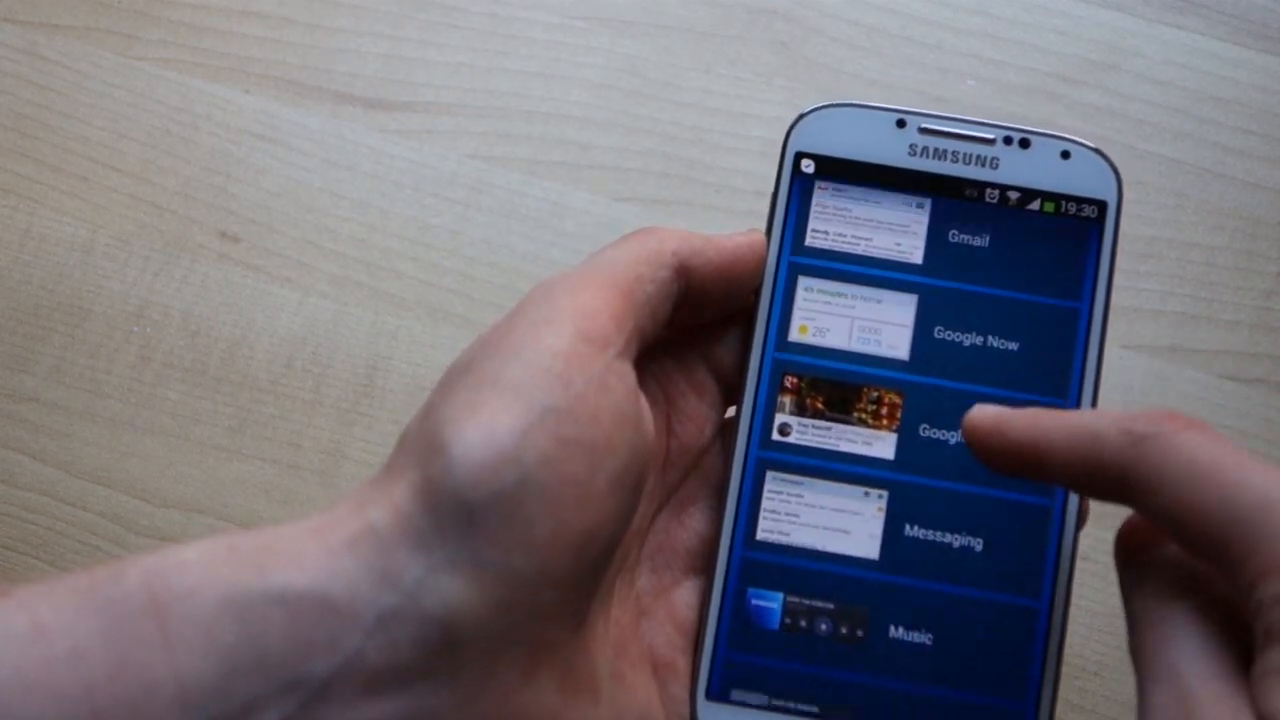
Scroll the add-widget list from Clock or personal message down to Tasks and WatchON.
{"action": "scroll", "scroll_direction": "down", "scroll_amount": 3}
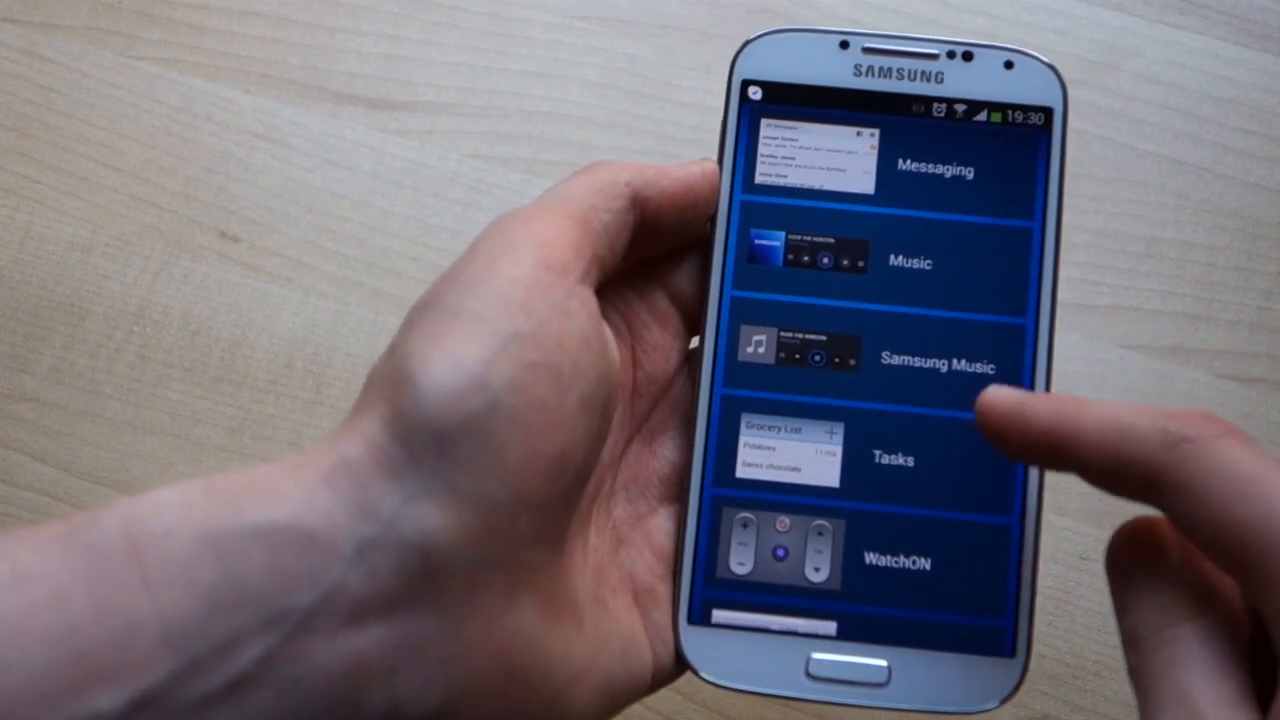
{"action": "scroll", "scroll_direction": "down", "scroll_amount": 3}
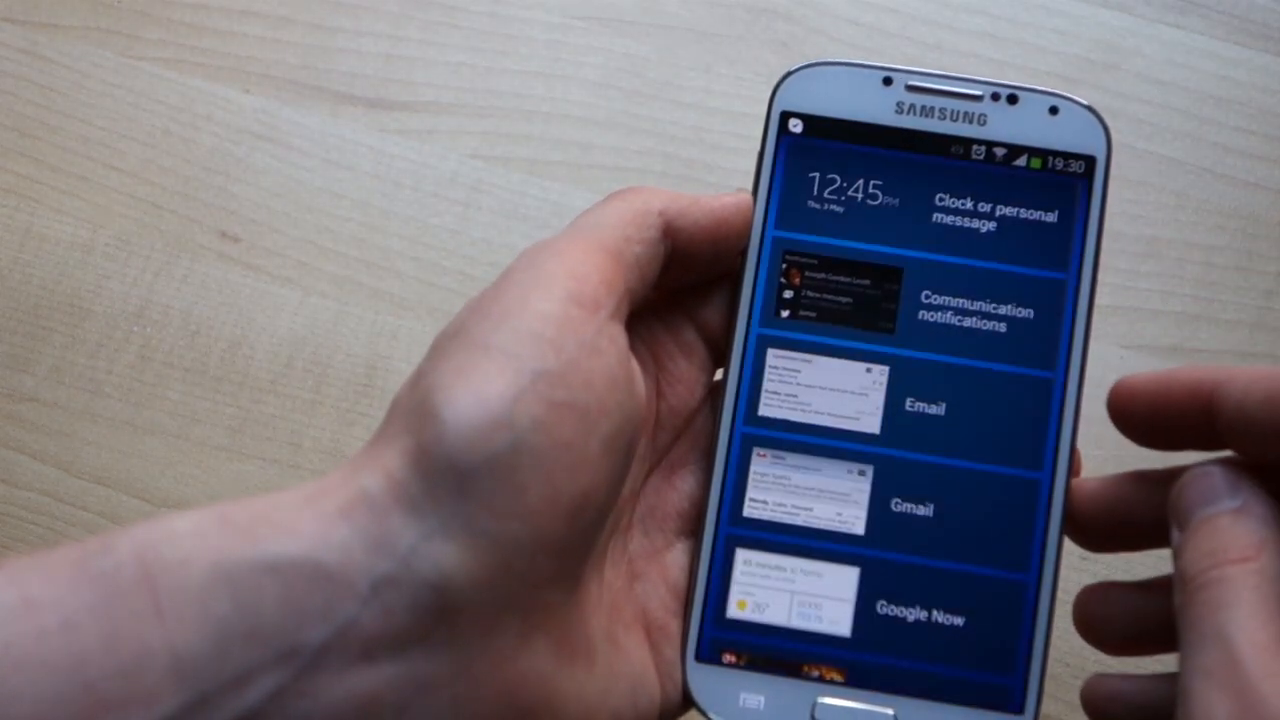
{"action": "scroll", "scroll_direction": "down", "scroll_amount": 3}
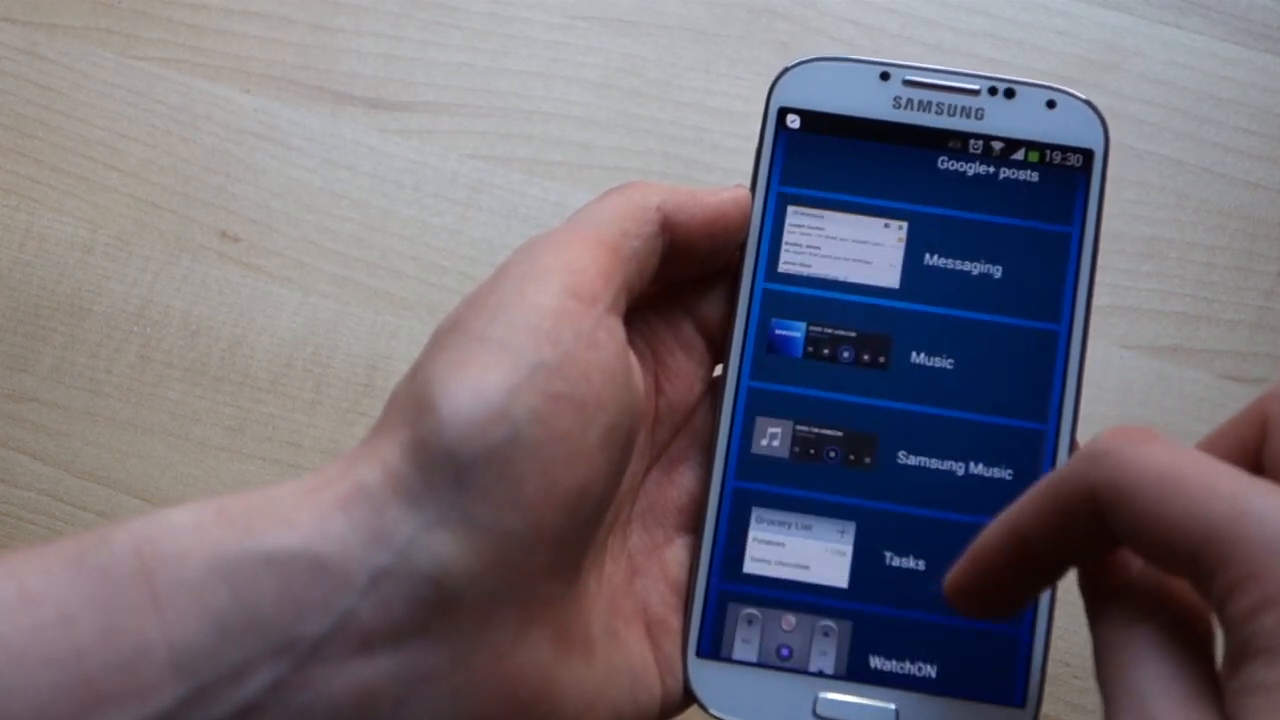